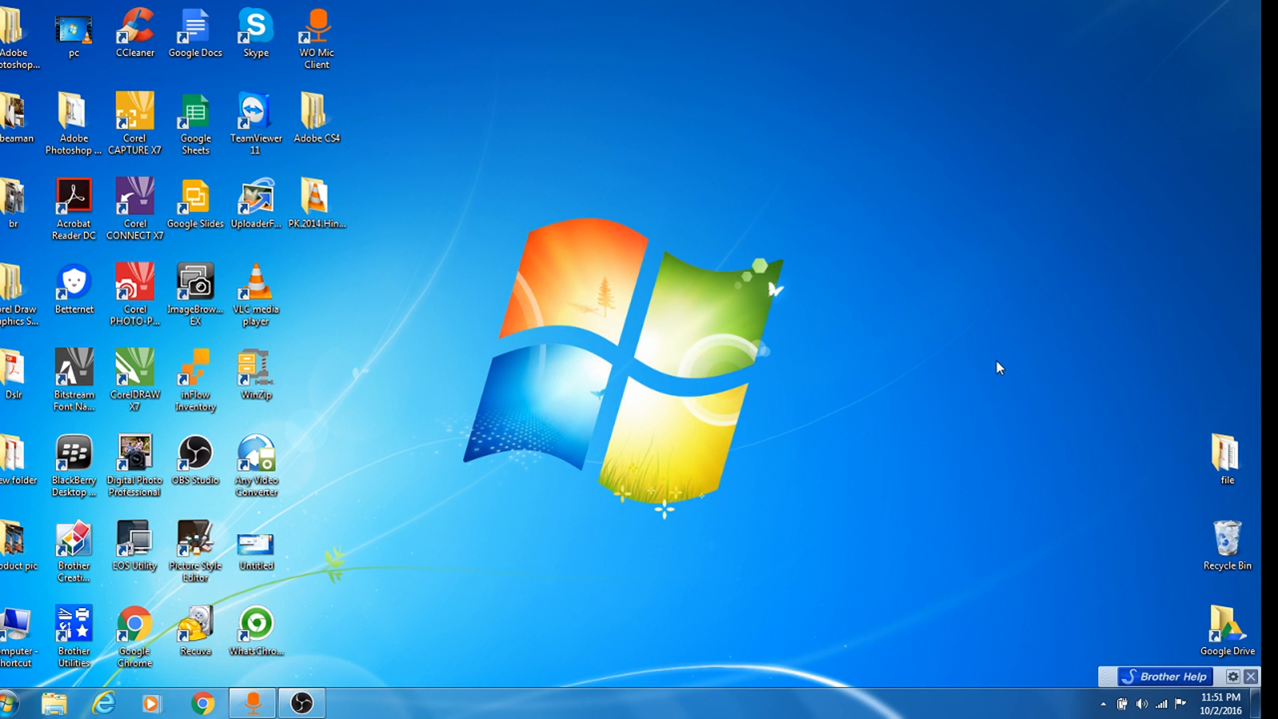
{"action": "mouse_move", "coordinate": [339, 569]}
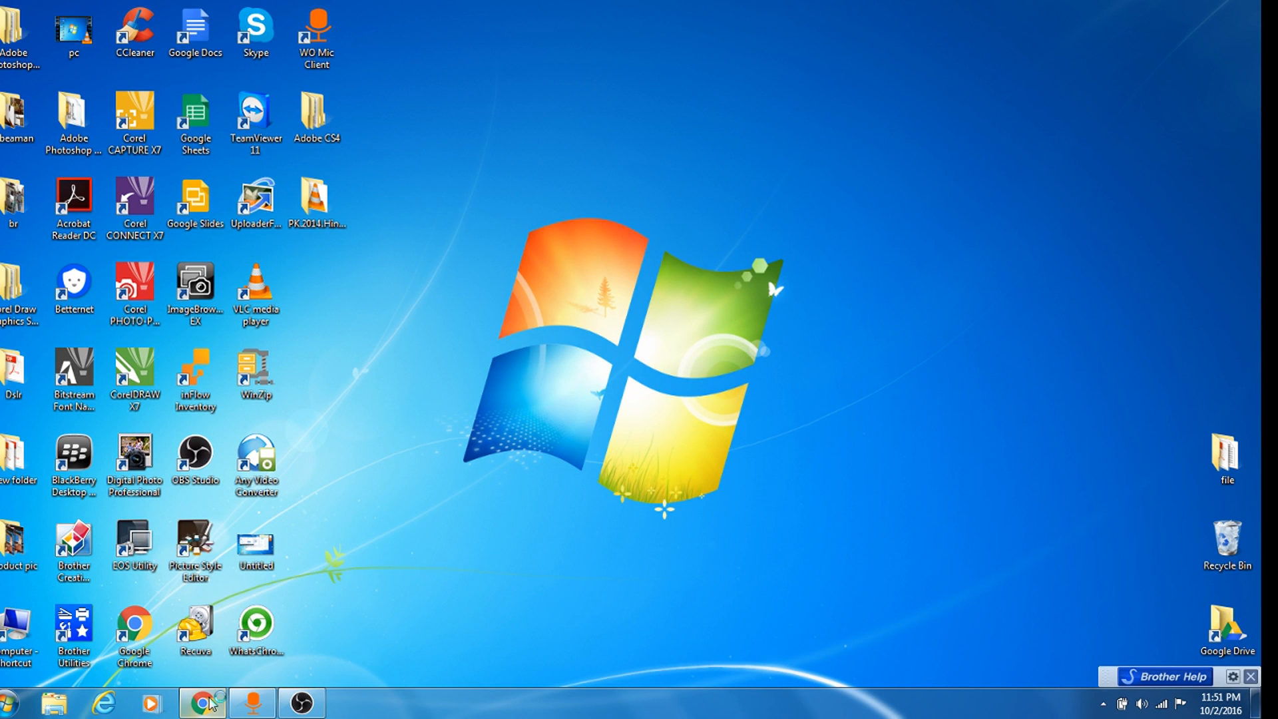
Step: Launch the web browser from the taskbar to reach the ClixSense home page
{"action": "left_click", "coordinate": [202, 703]}
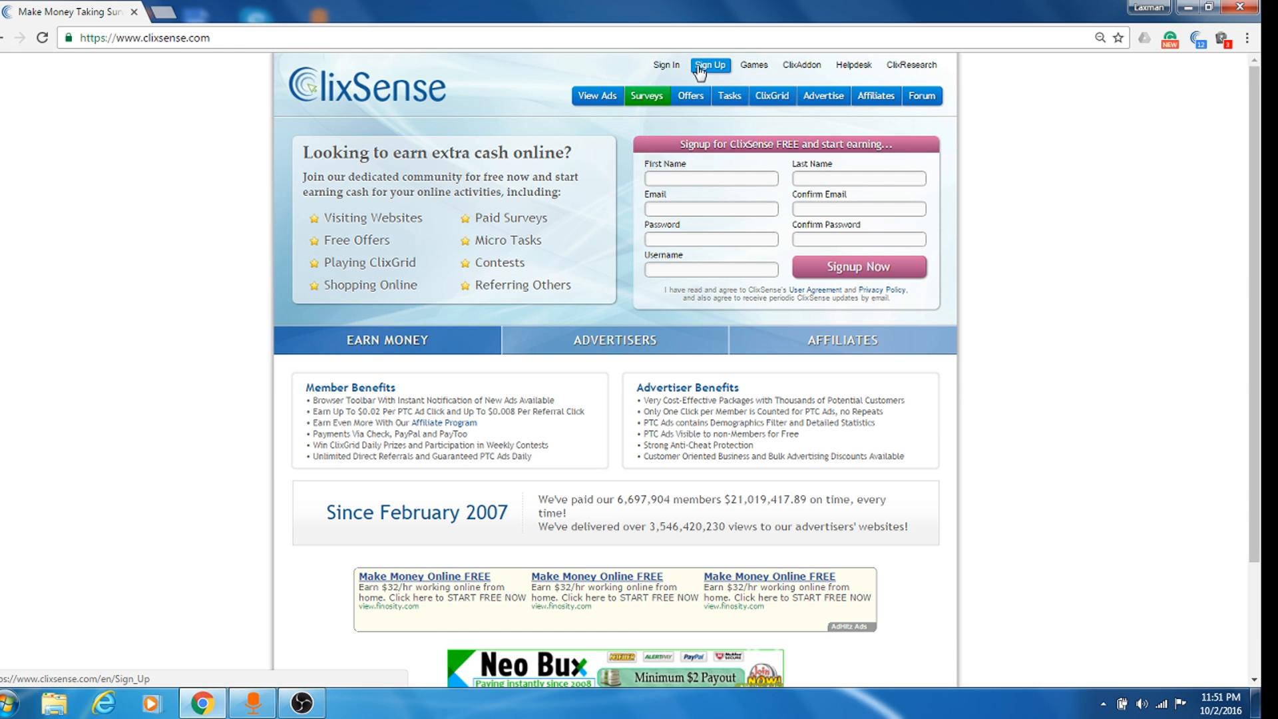
Step: Sign in with the saved username and the account password
{"action": "left_click", "coordinate": [666, 65]}
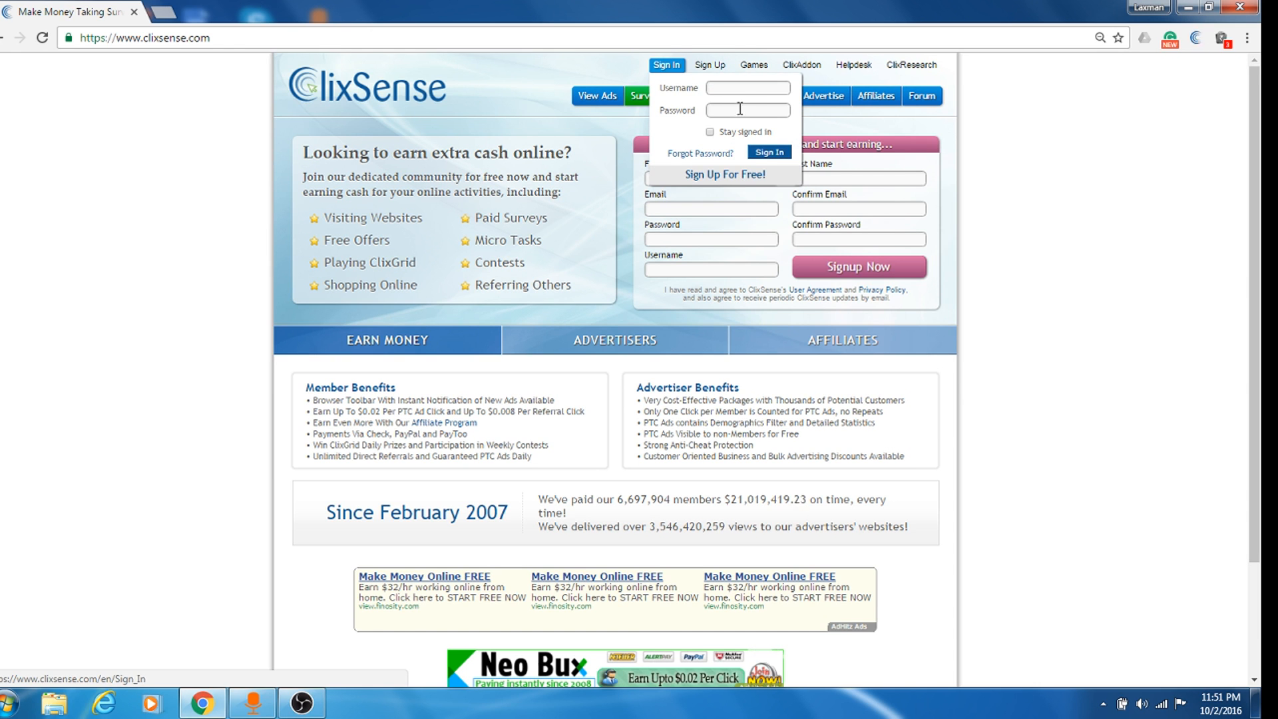
{"action": "left_click", "coordinate": [747, 88]}
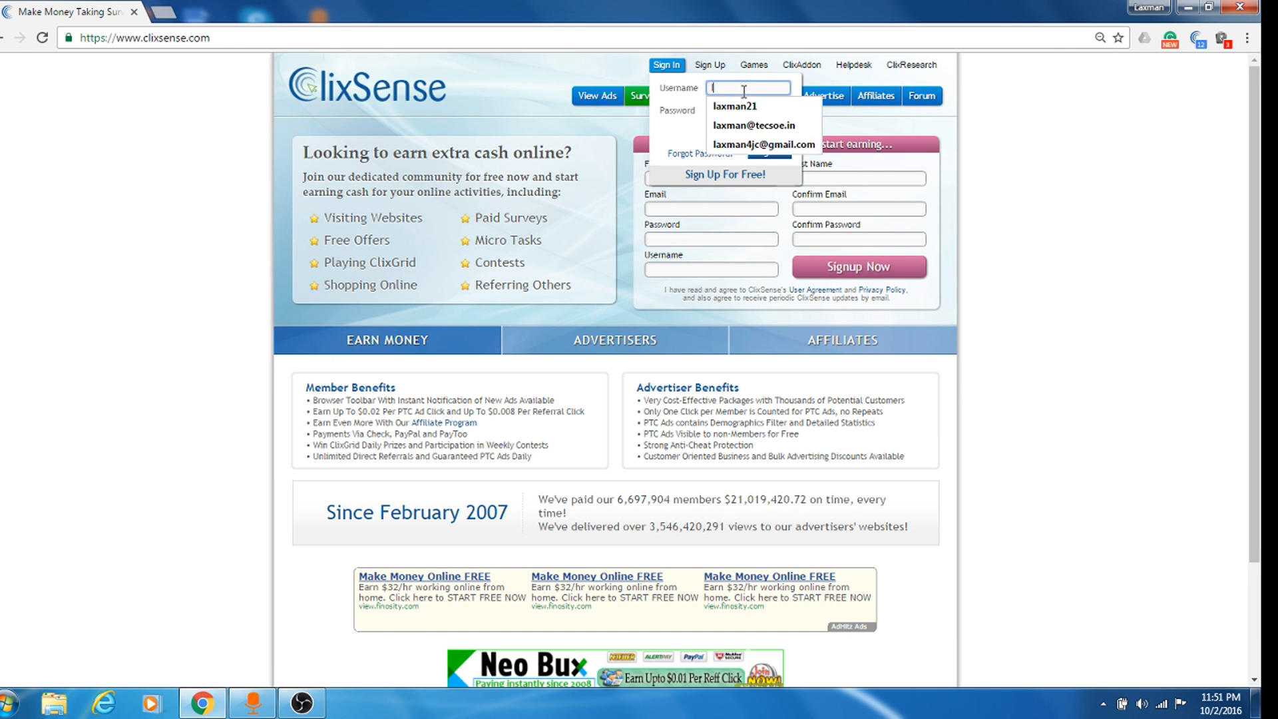
{"action": "left_click", "coordinate": [735, 106]}
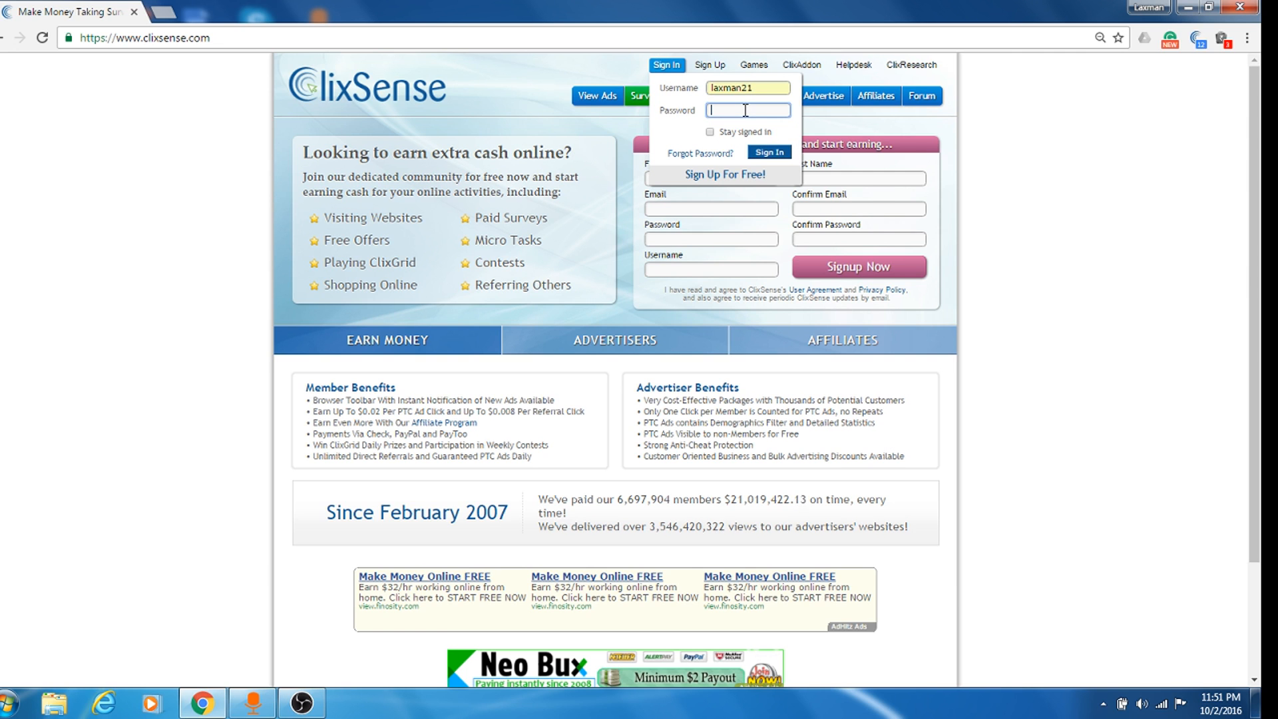
{"action": "type", "text": "password"}
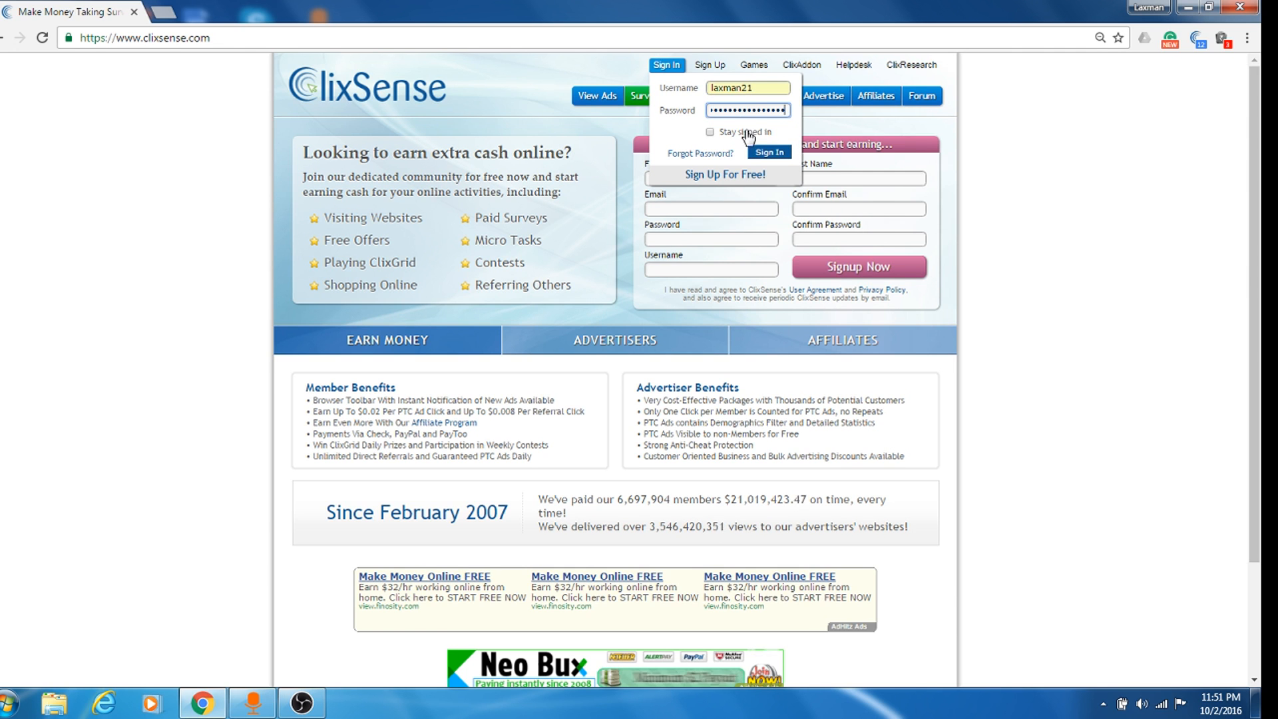
{"action": "left_click", "coordinate": [767, 152]}
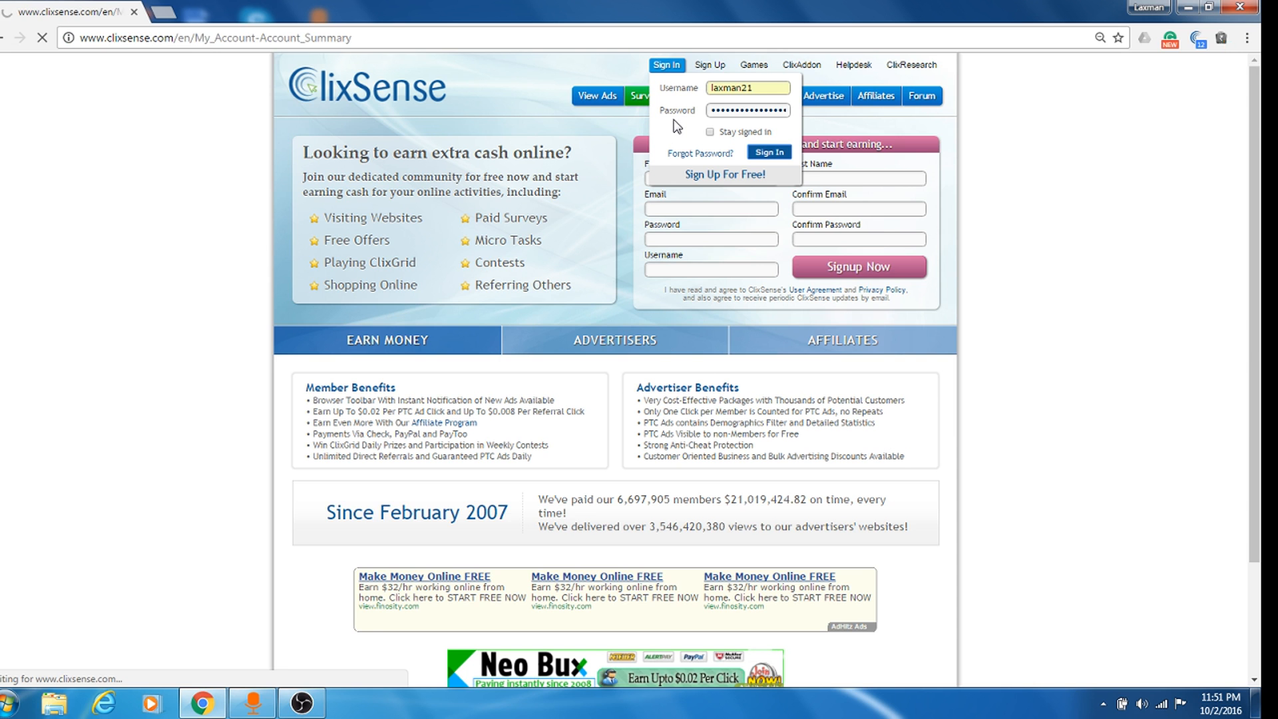
Step: Look over the account summary's PTC clicks, earnings and balance, then head to View Ads
{"action": "left_click", "coordinate": [767, 151]}
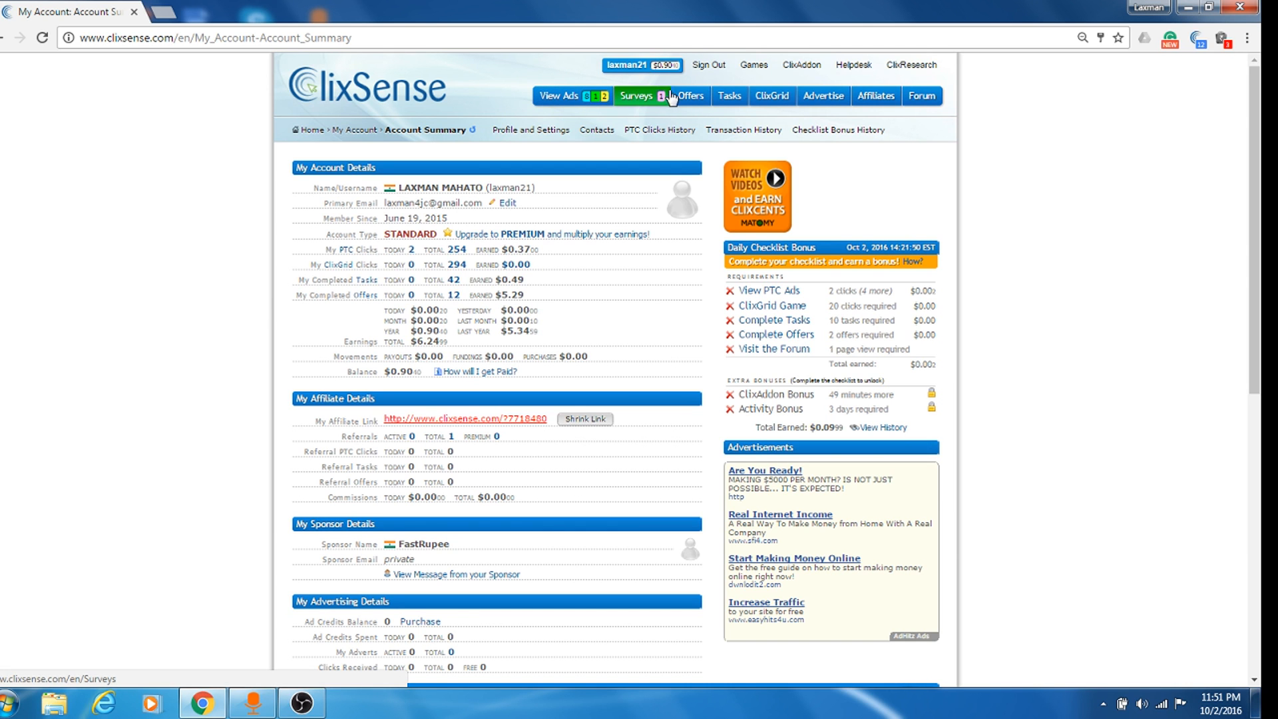
{"action": "left_click", "coordinate": [691, 96]}
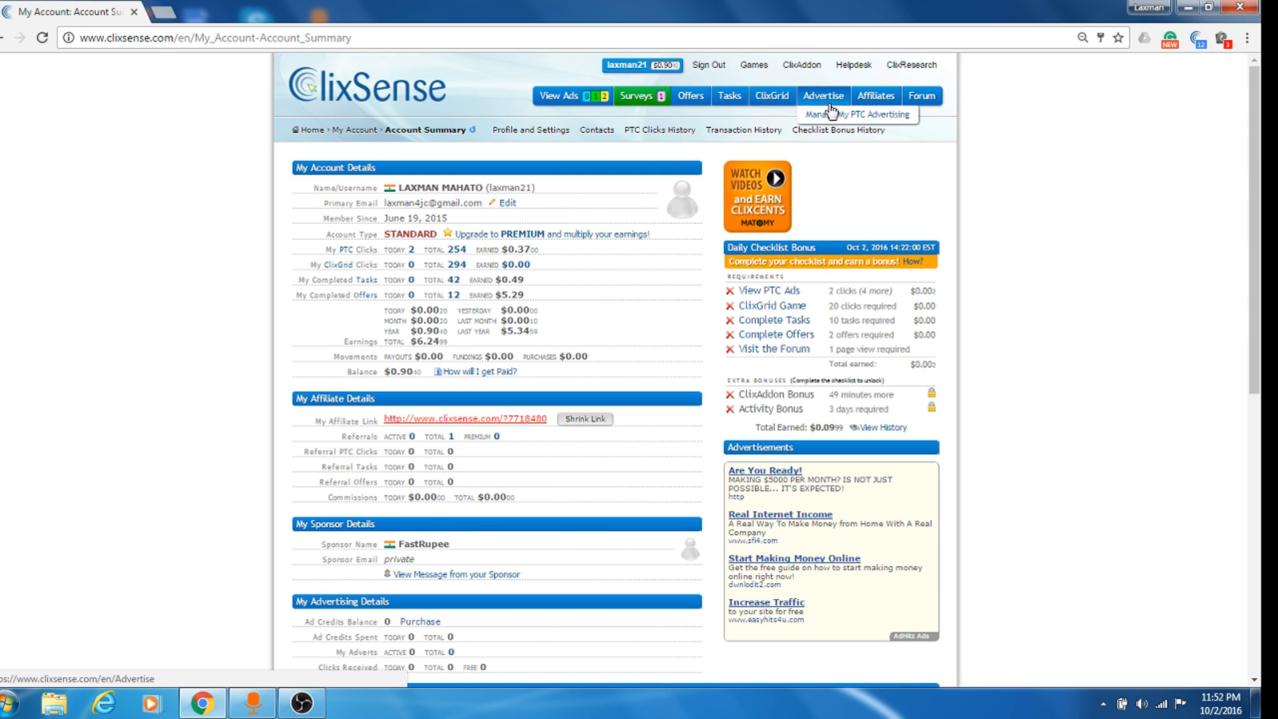
{"action": "mouse_move", "coordinate": [571, 98]}
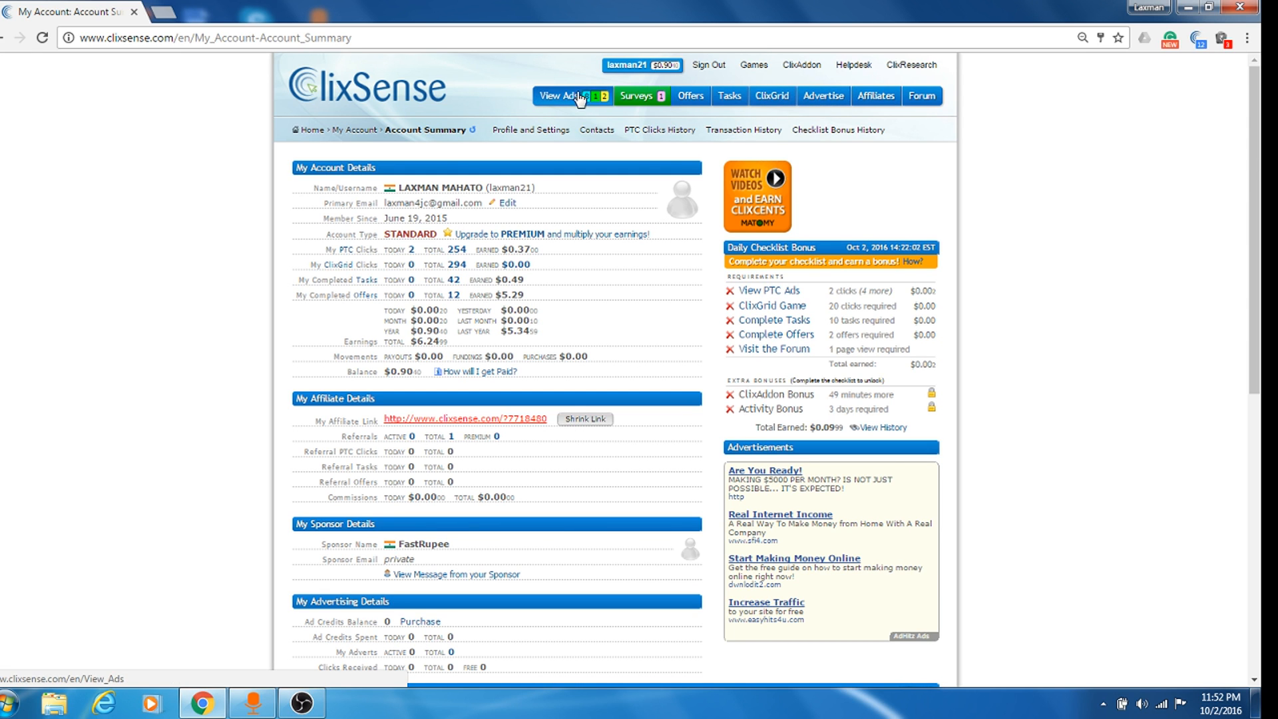
{"action": "left_click", "coordinate": [558, 96]}
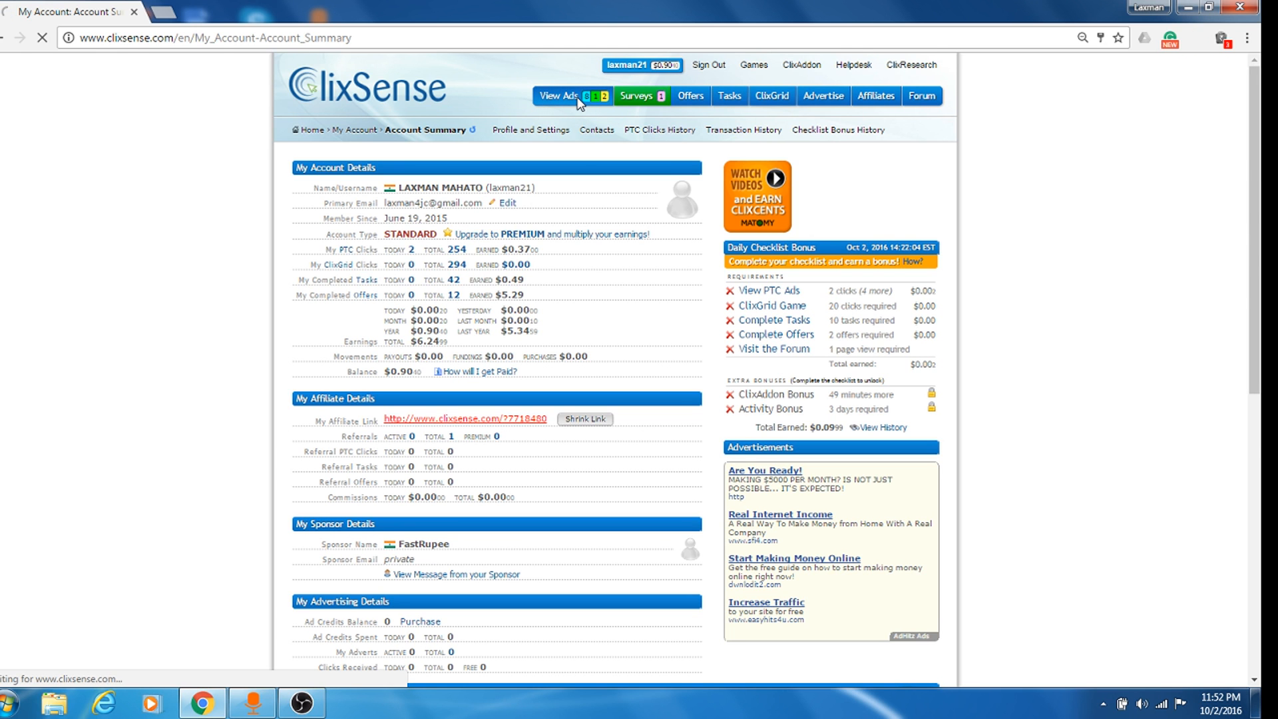
Step: View one of the Sticky Ads on the PTC adverts page so it counts as clicked
{"action": "left_click", "coordinate": [558, 96]}
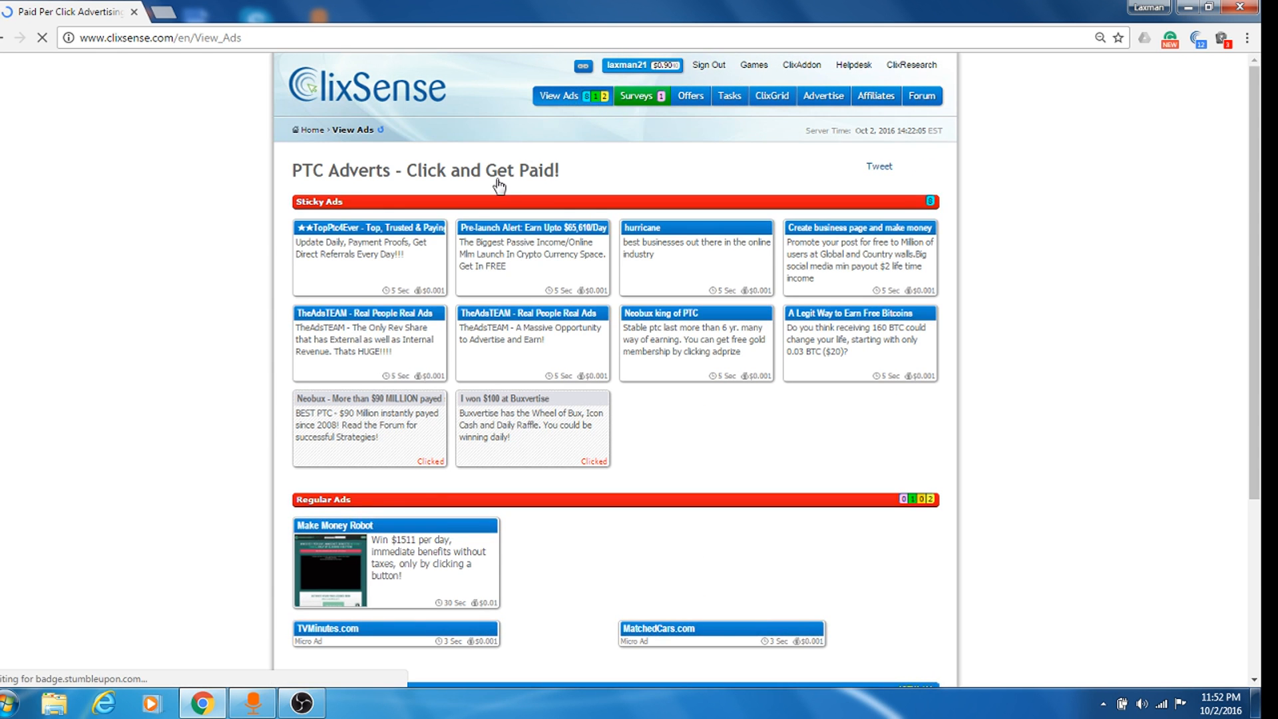
{"action": "mouse_move", "coordinate": [485, 377]}
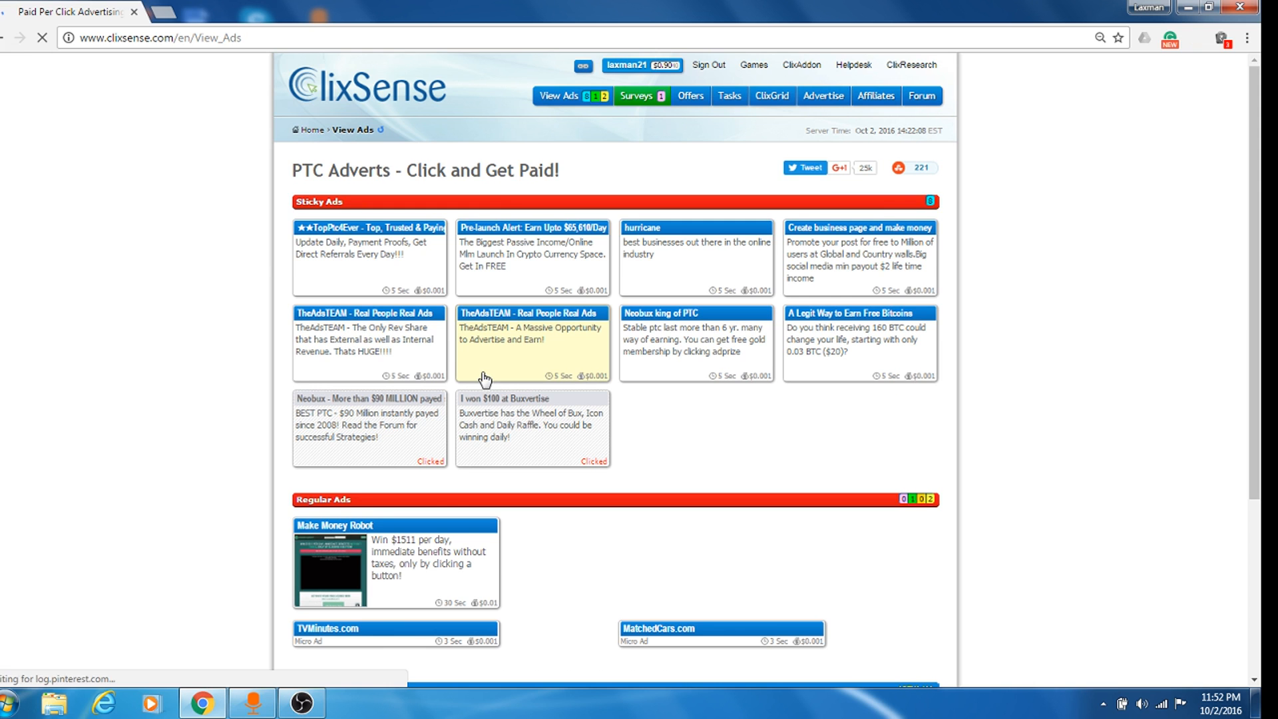
{"action": "left_click", "coordinate": [531, 338]}
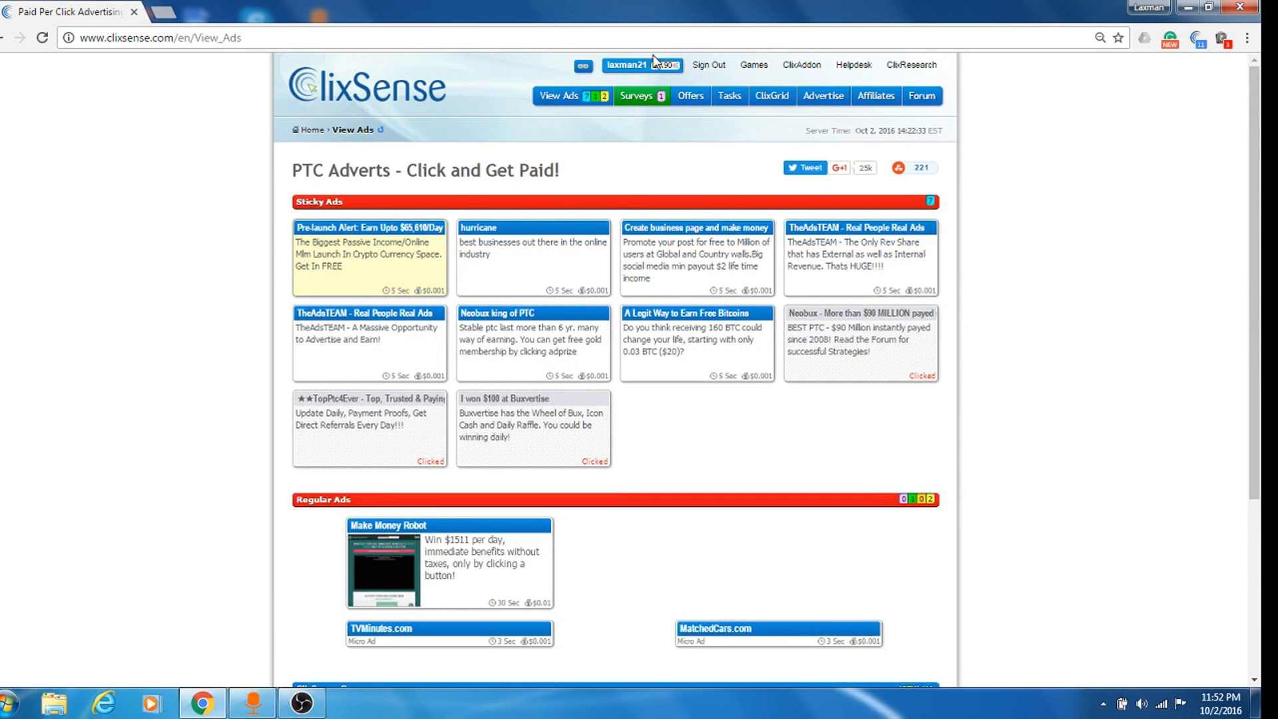
{"action": "left_click", "coordinate": [771, 96]}
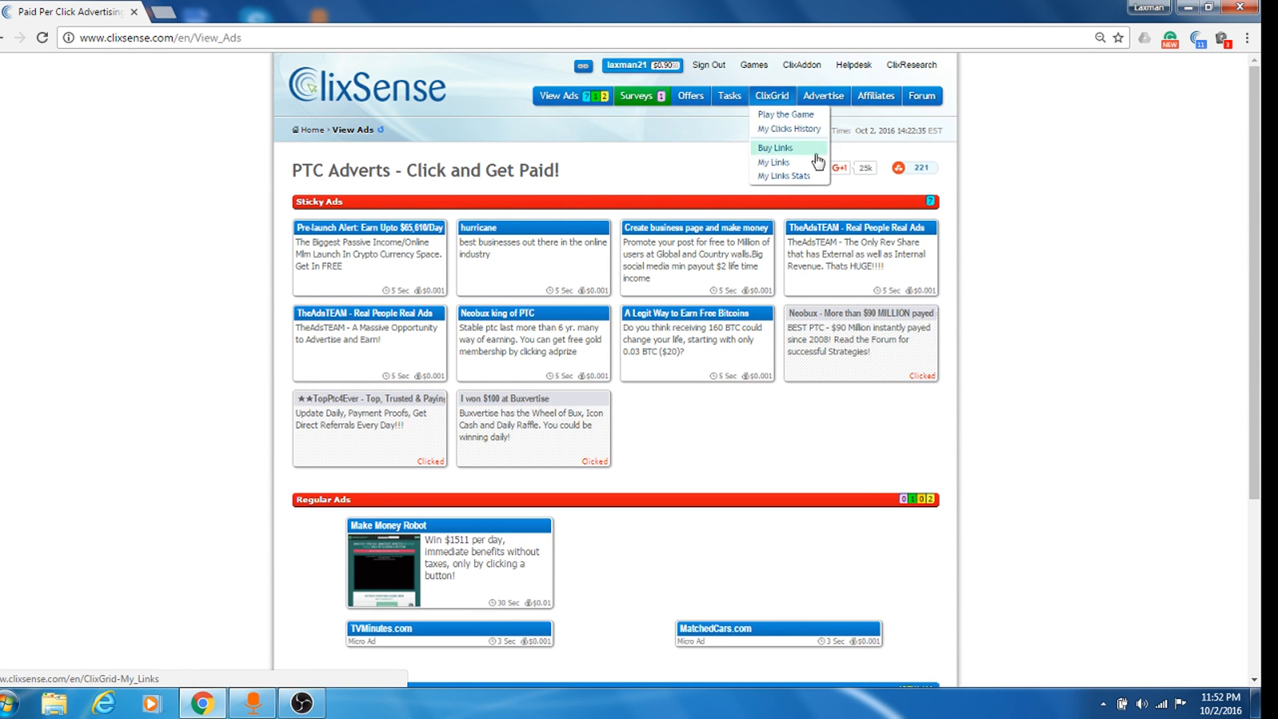
Step: Show the Surveys page with its invited survey and daily survey routers
{"action": "left_click", "coordinate": [641, 96]}
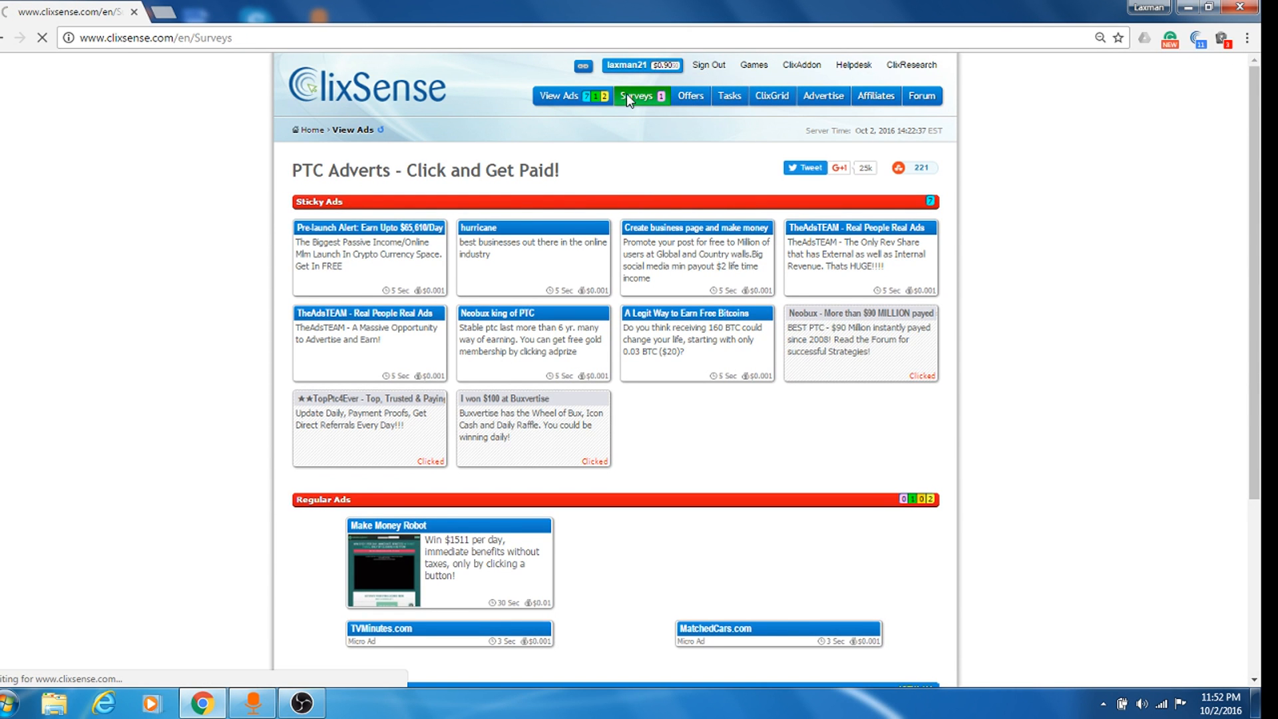
{"action": "left_click", "coordinate": [639, 96]}
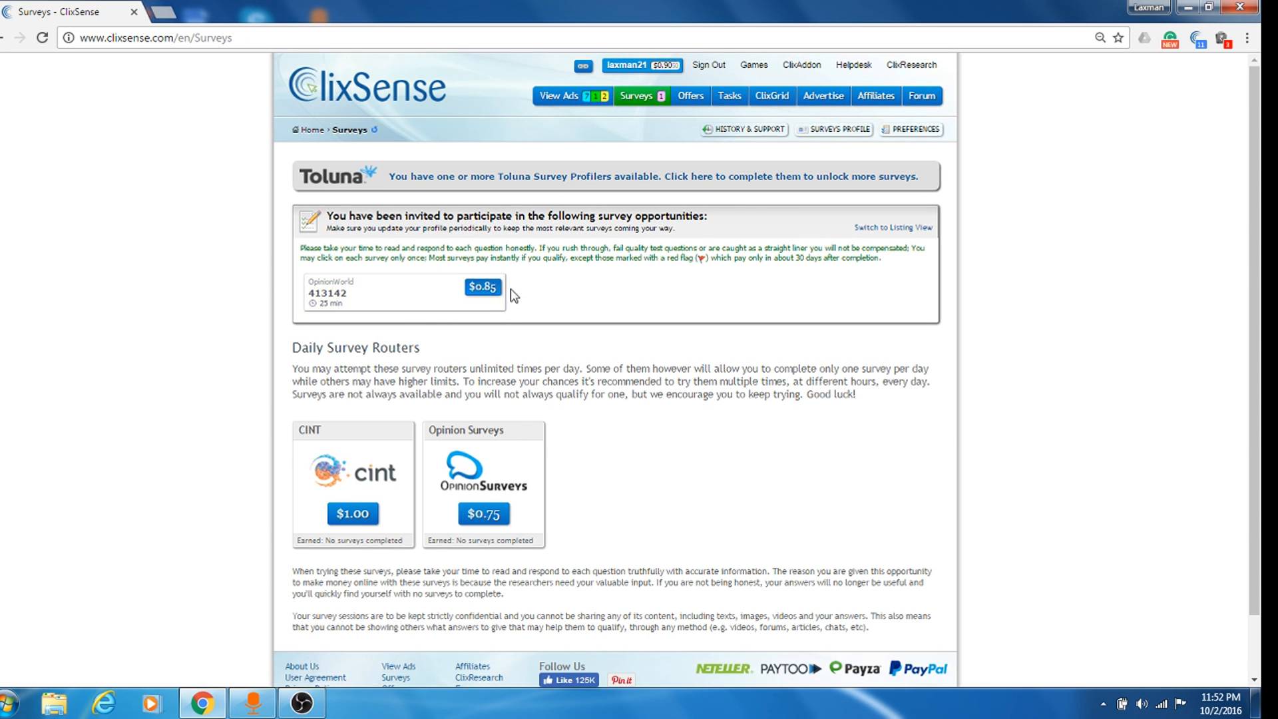
{"action": "left_click", "coordinate": [642, 64]}
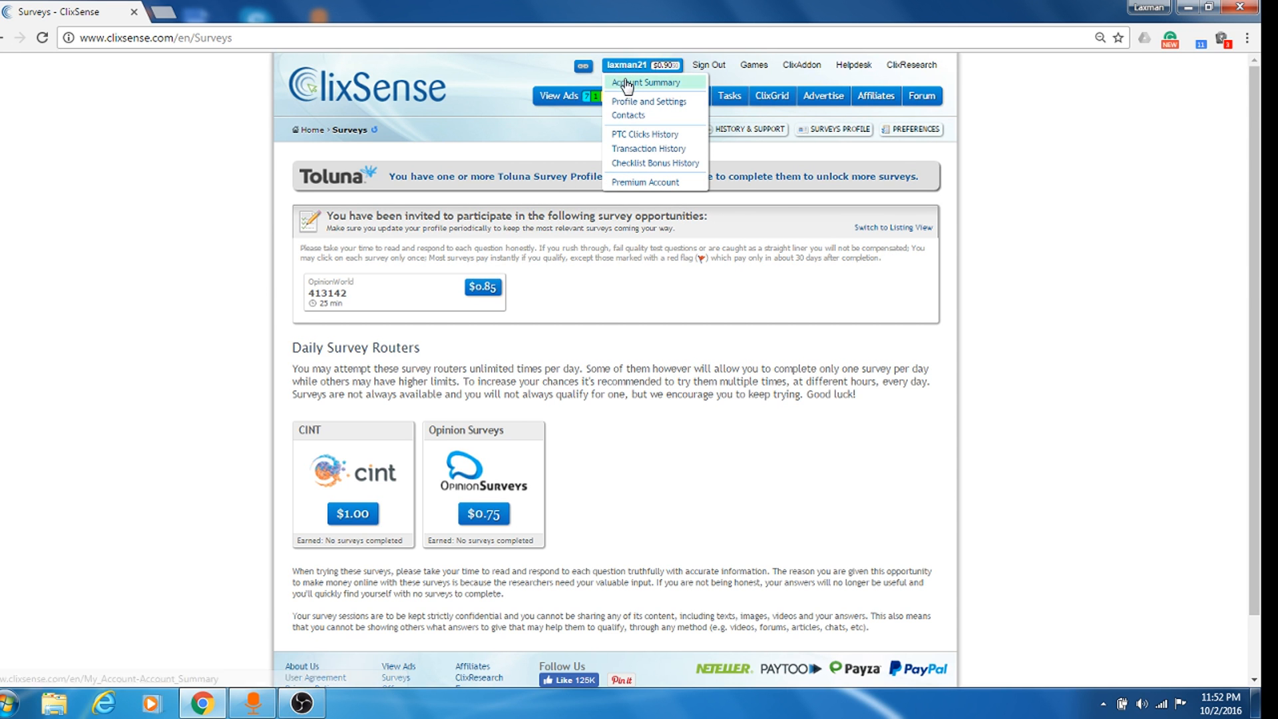
Step: Return to Account Summary from the username menu
{"action": "left_click", "coordinate": [647, 82]}
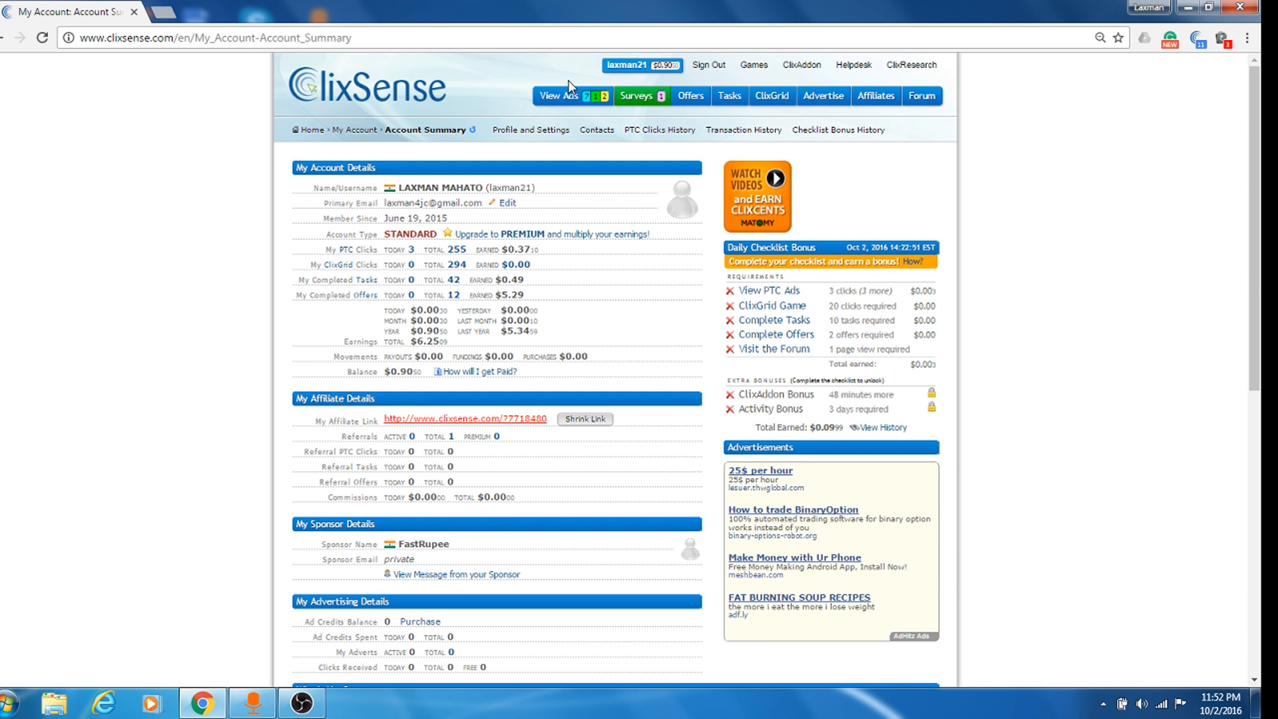
{"action": "mouse_move", "coordinate": [387, 277]}
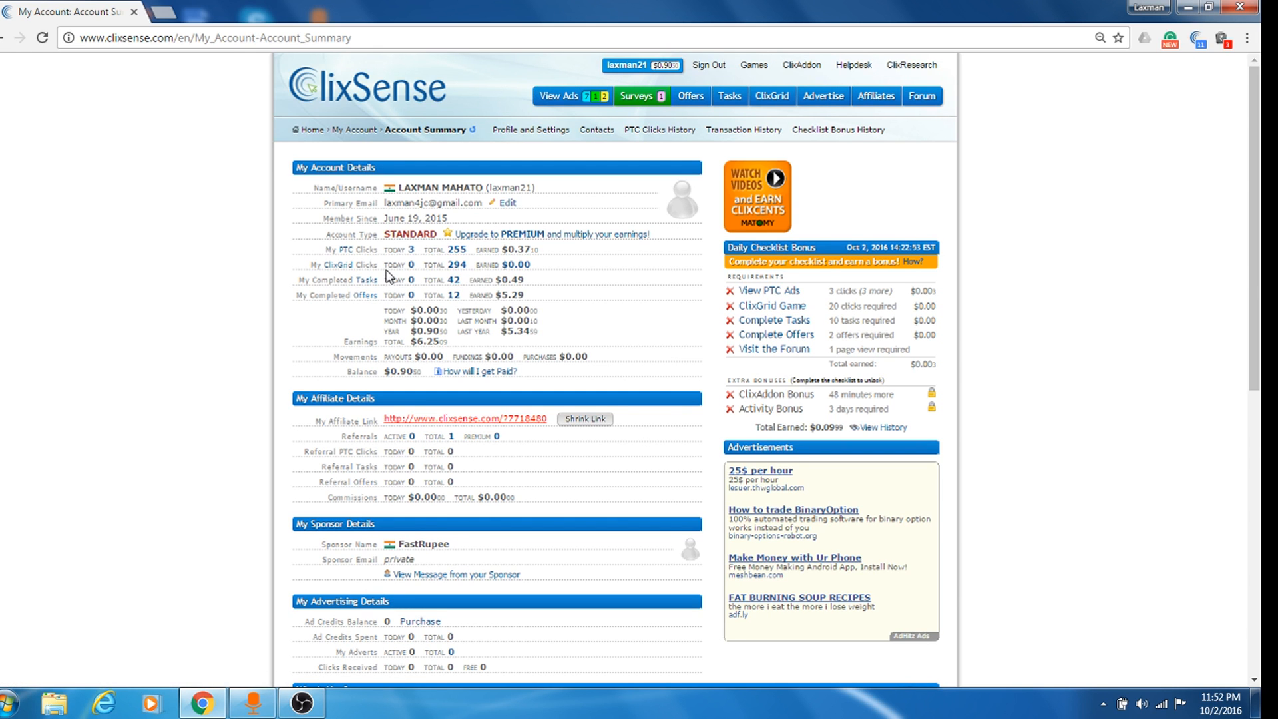